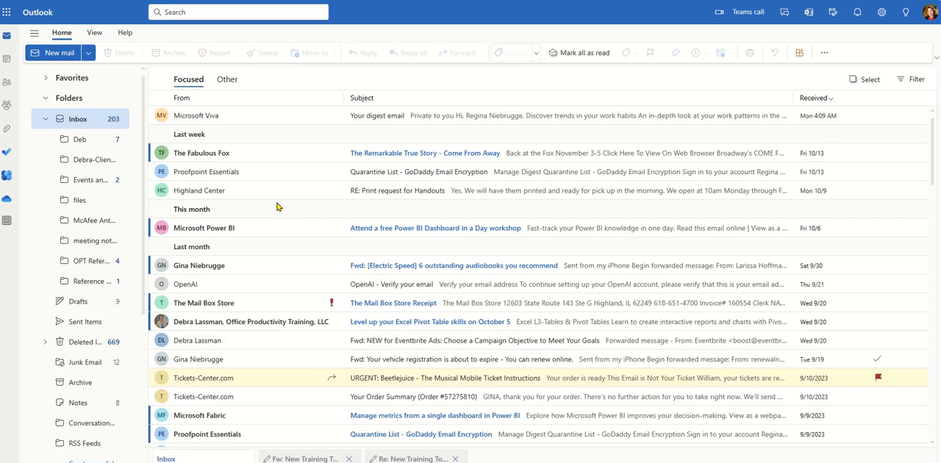
Select the Office Productivity Training message 'Level up your Excel Pivot Table skills on October 5'.
left_click(261, 52)
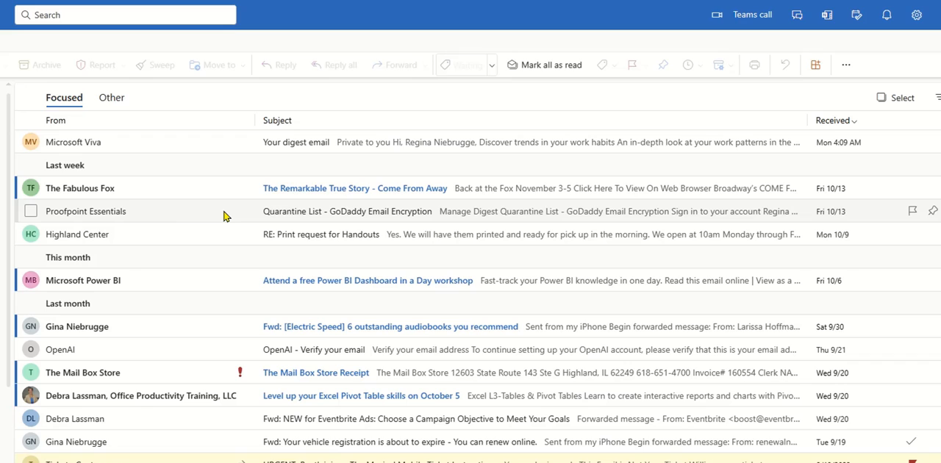
mouse_move(208, 213)
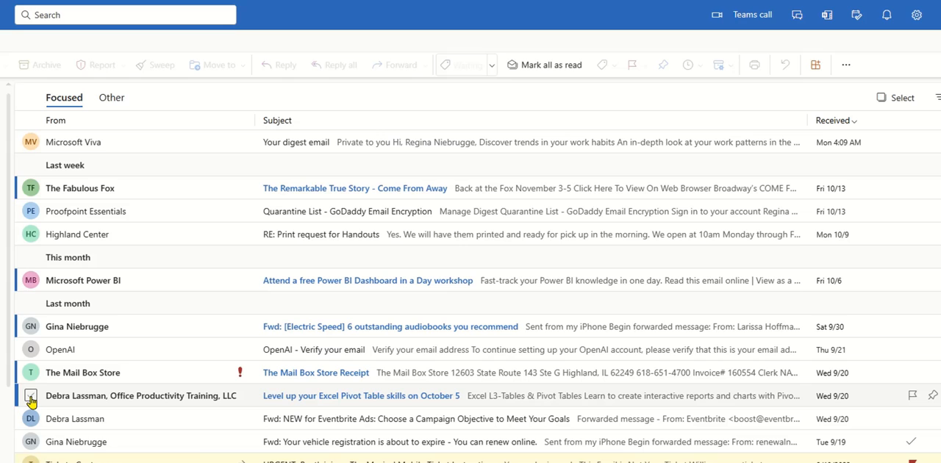
left_click(31, 395)
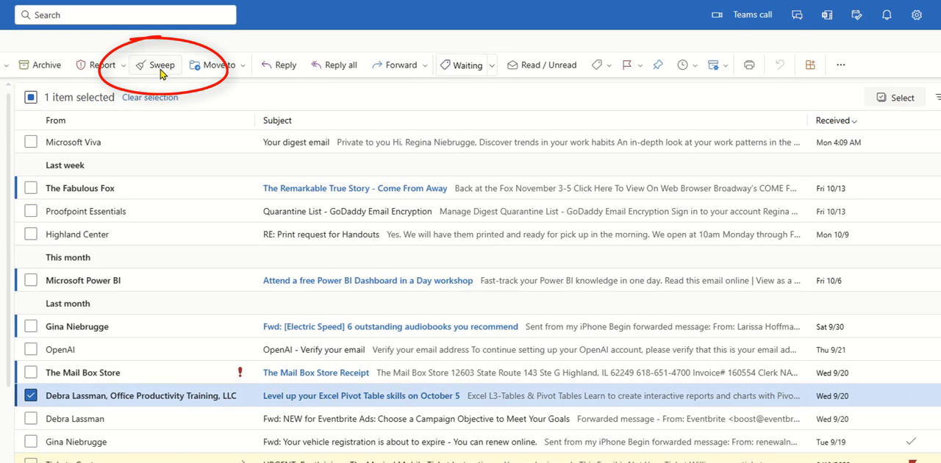
Open the Sweep messages dialog for the Office Productivity Training sender.
left_click(160, 64)
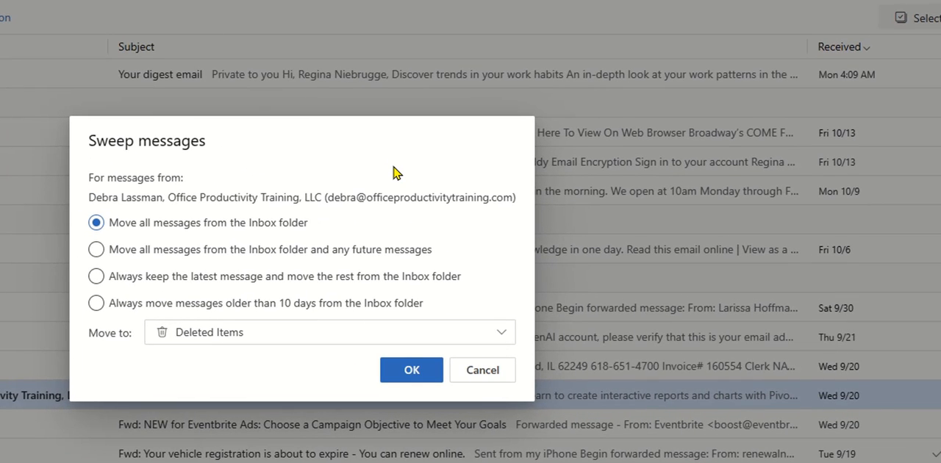
mouse_move(259, 204)
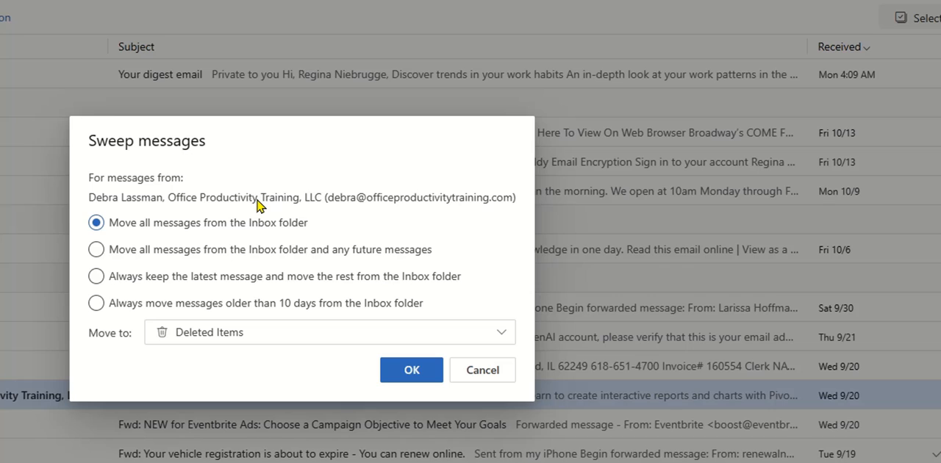
mouse_move(310, 192)
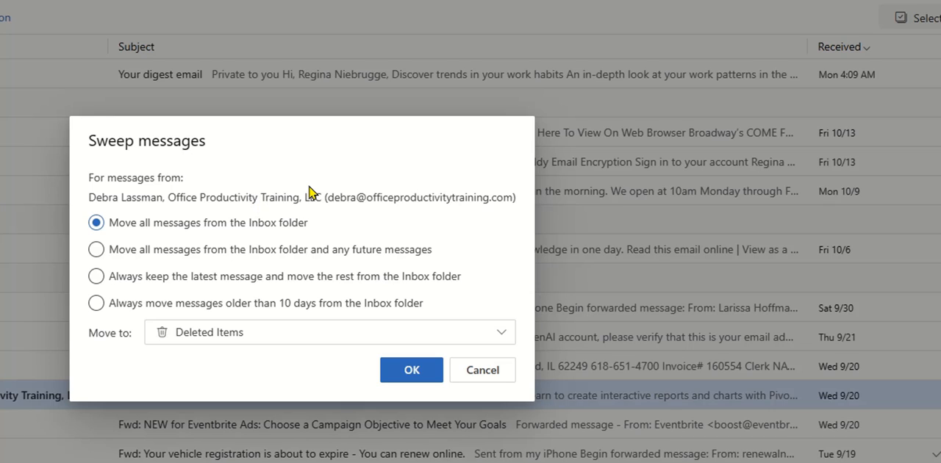
mouse_move(188, 215)
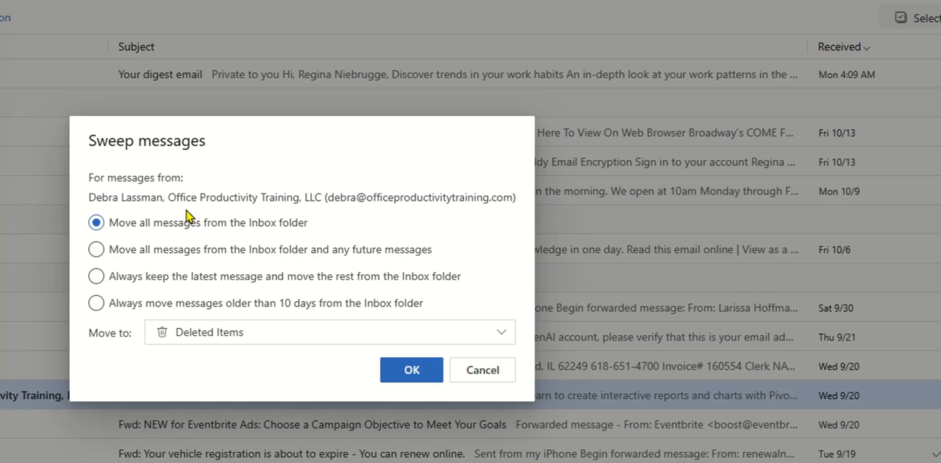
mouse_move(463, 242)
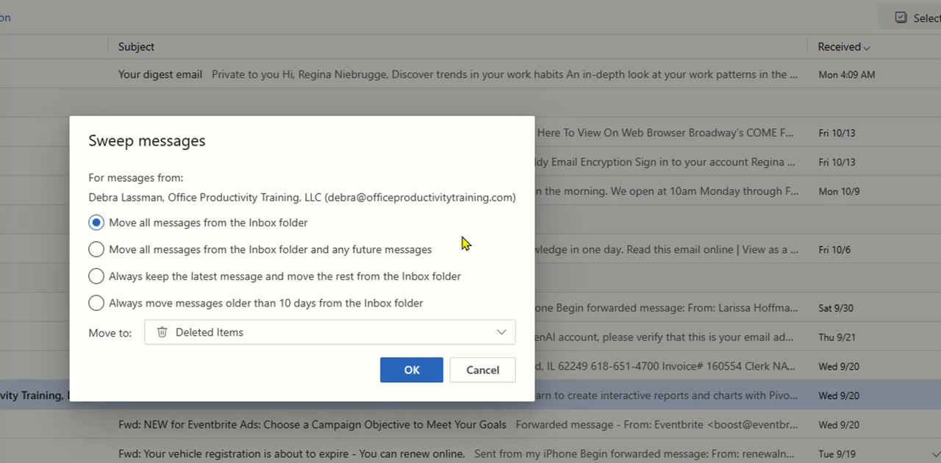
mouse_move(460, 254)
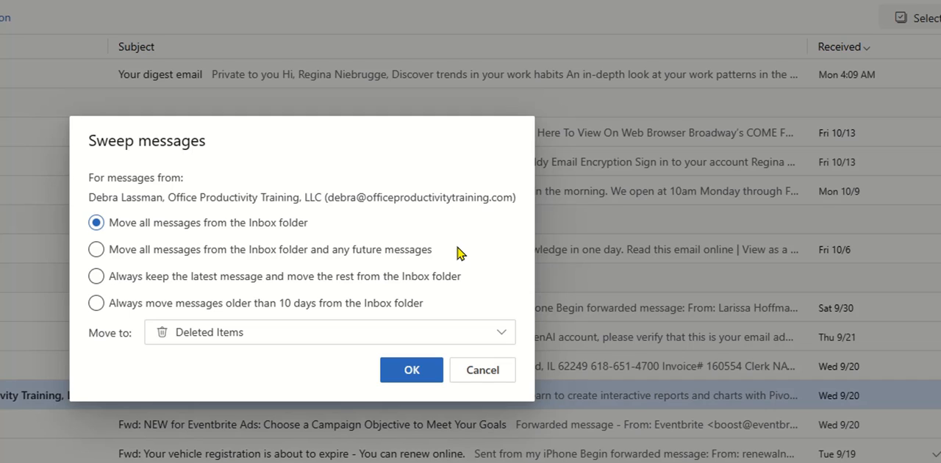
mouse_move(183, 244)
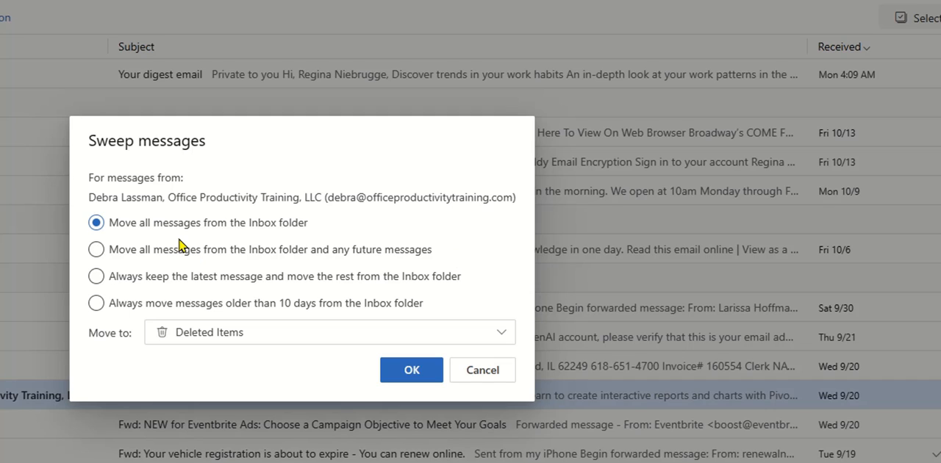
mouse_move(375, 241)
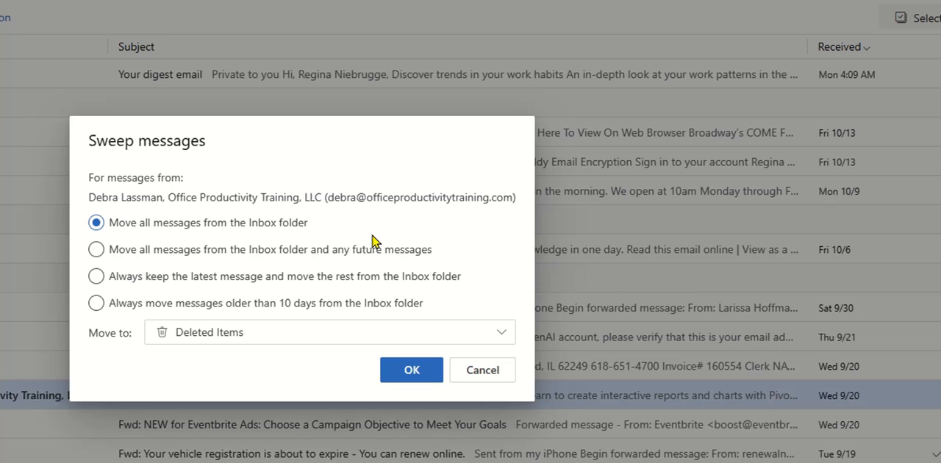
mouse_move(161, 267)
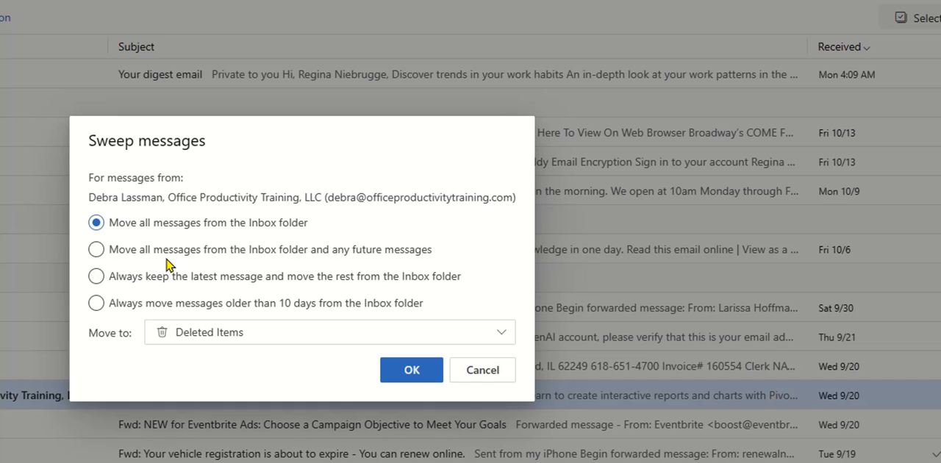
mouse_move(150, 298)
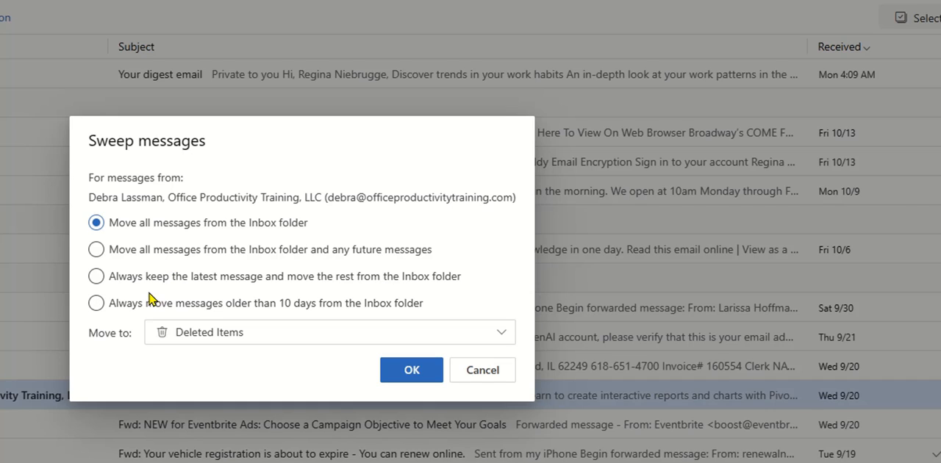
mouse_move(259, 296)
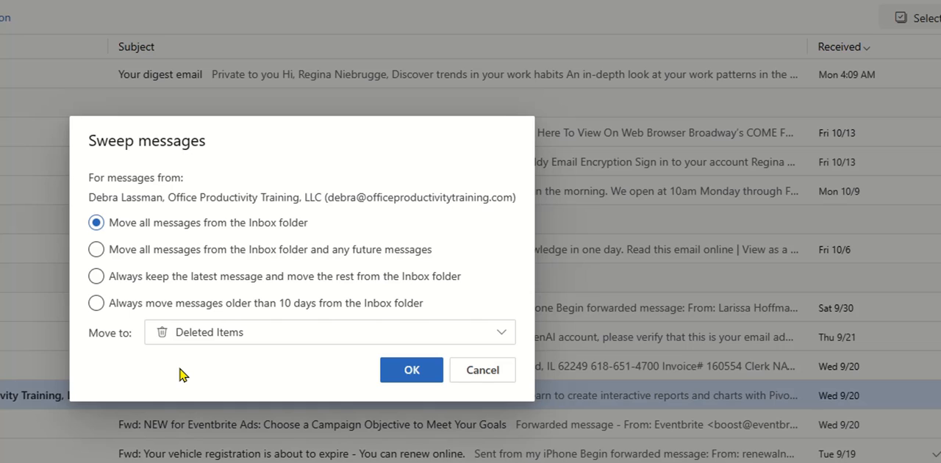
mouse_move(96, 302)
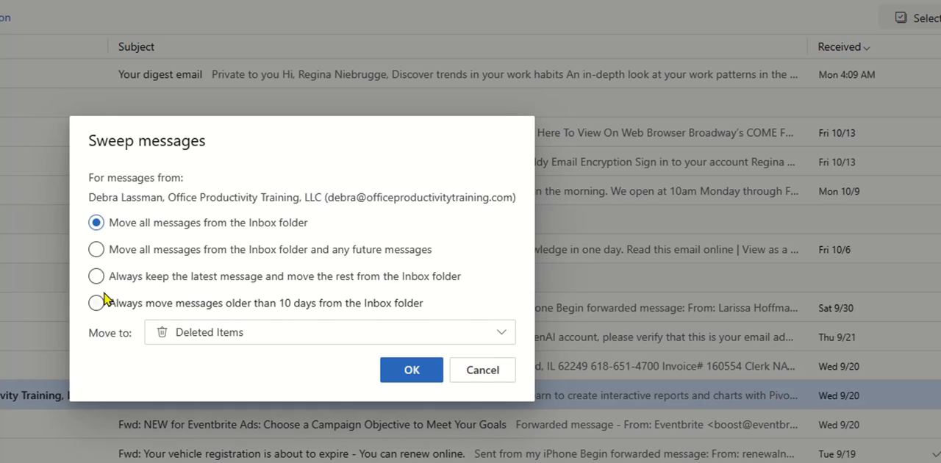
Choose 'Always keep the latest message' and move the rest from Inbox to Deb.
left_click(96, 276)
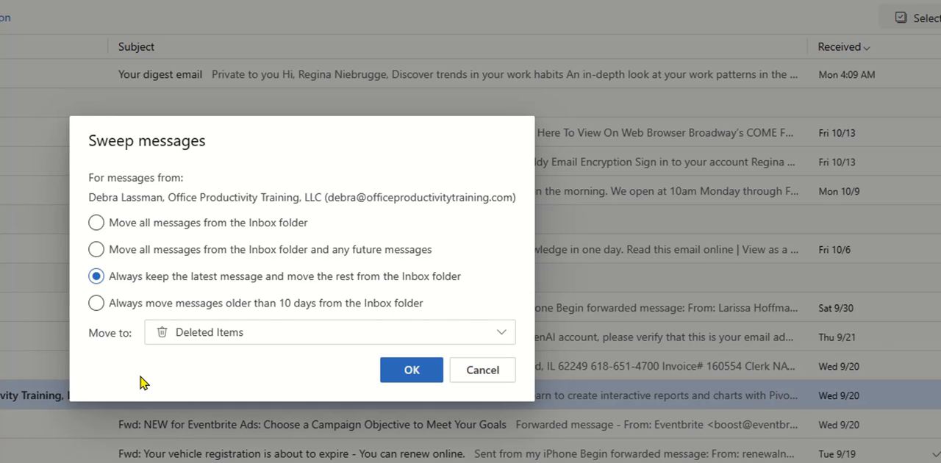
mouse_move(114, 313)
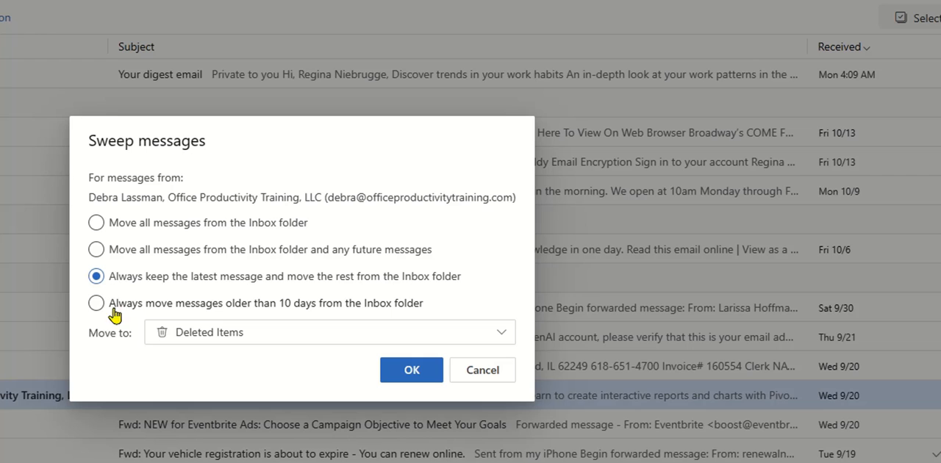
mouse_move(100, 363)
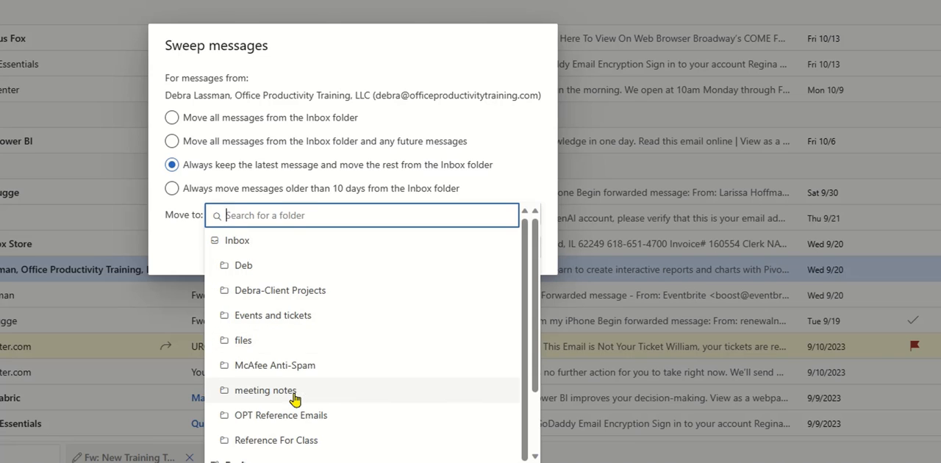
left_click(244, 265)
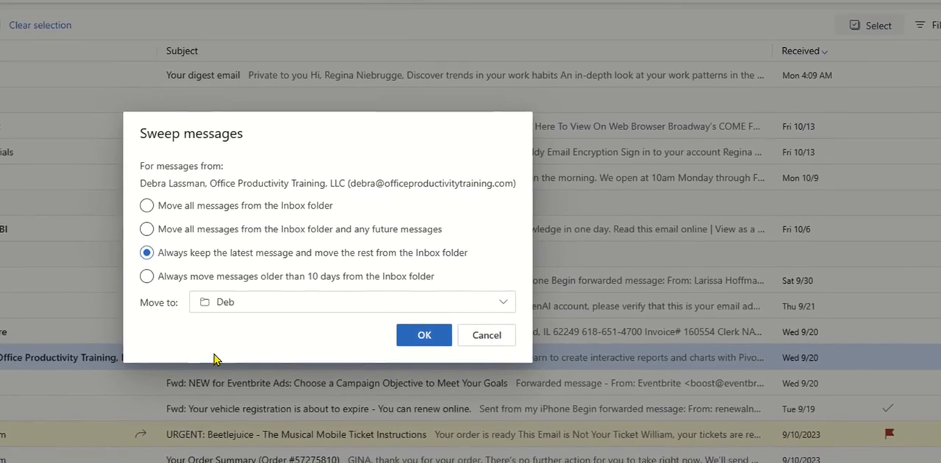
Confirm the sweep rule with OK and dismiss the success notice.
left_click(424, 334)
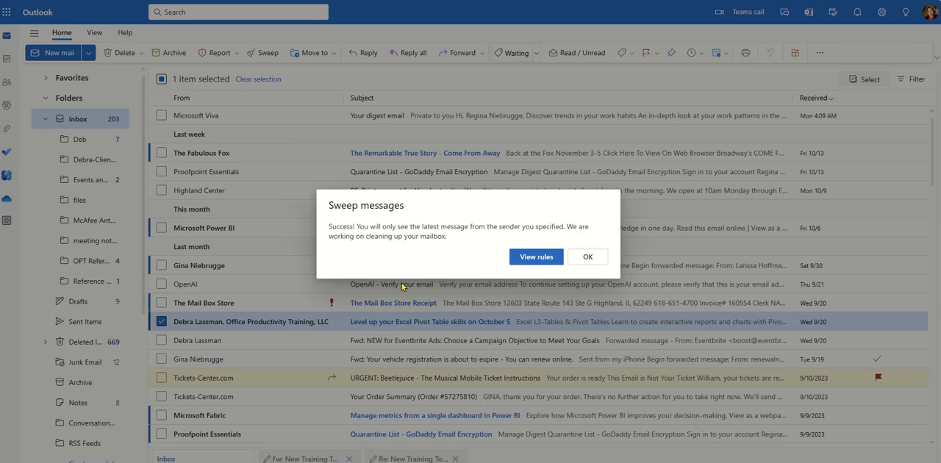
mouse_move(413, 263)
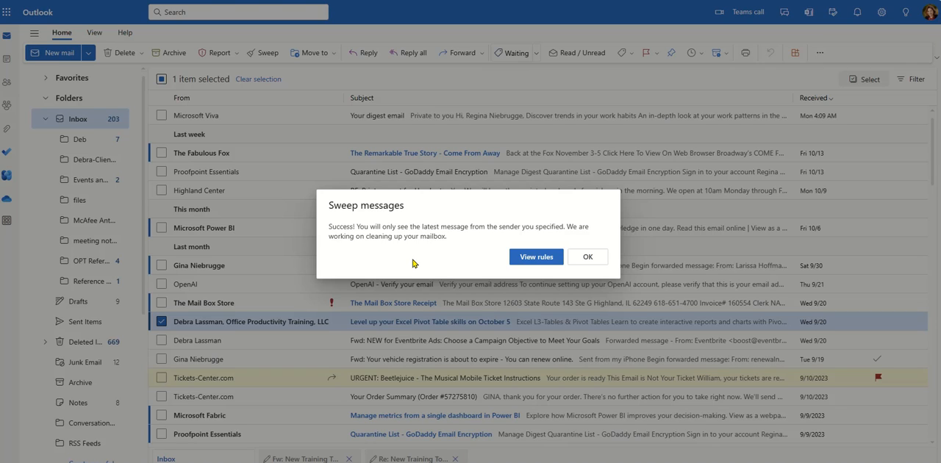
mouse_move(450, 289)
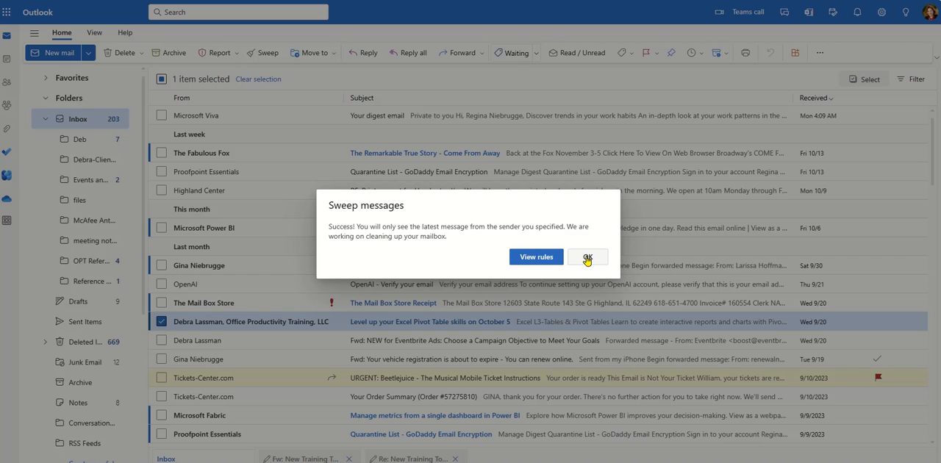
left_click(587, 256)
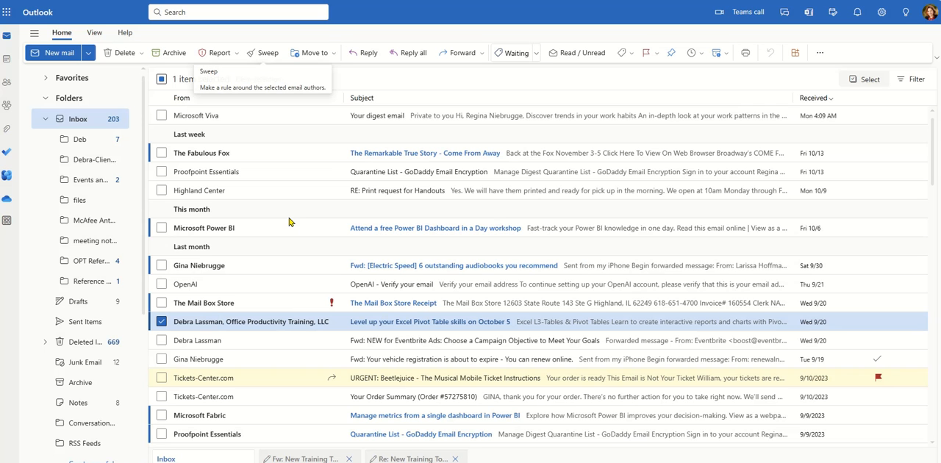